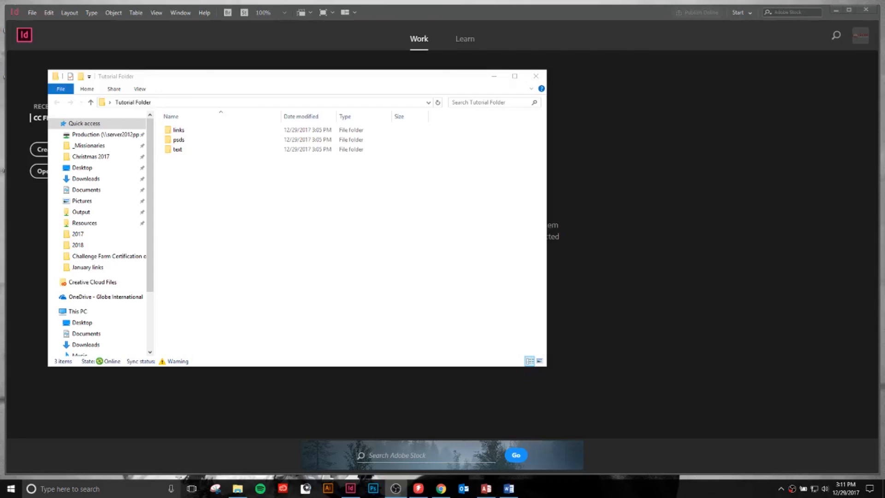
{"action": "mouse_move", "coordinate": [269, 81]}
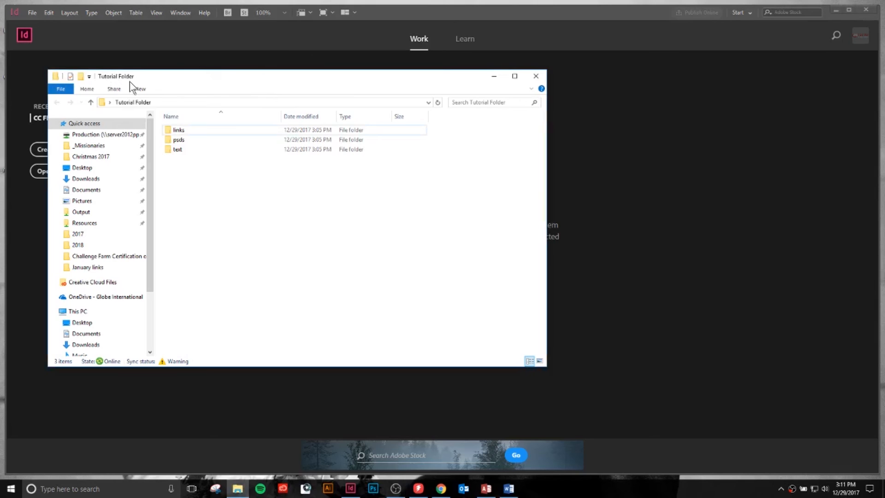
{"action": "mouse_move", "coordinate": [282, 90]}
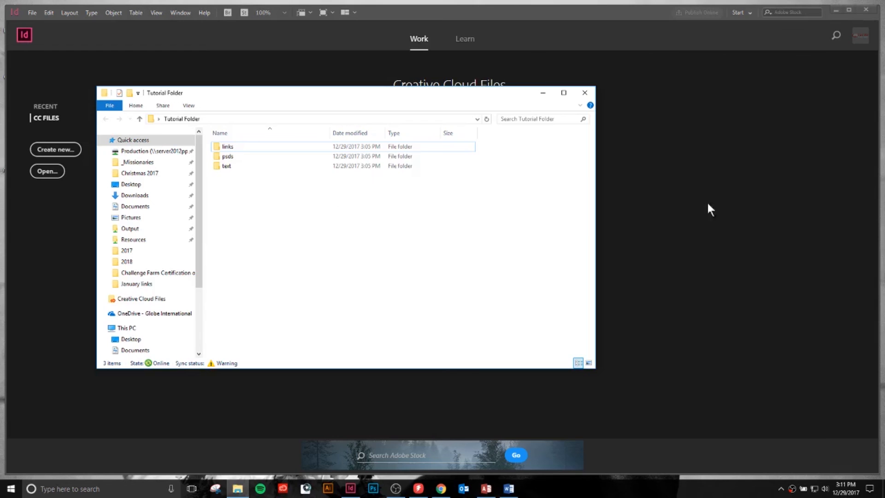
{"action": "mouse_move", "coordinate": [177, 123]}
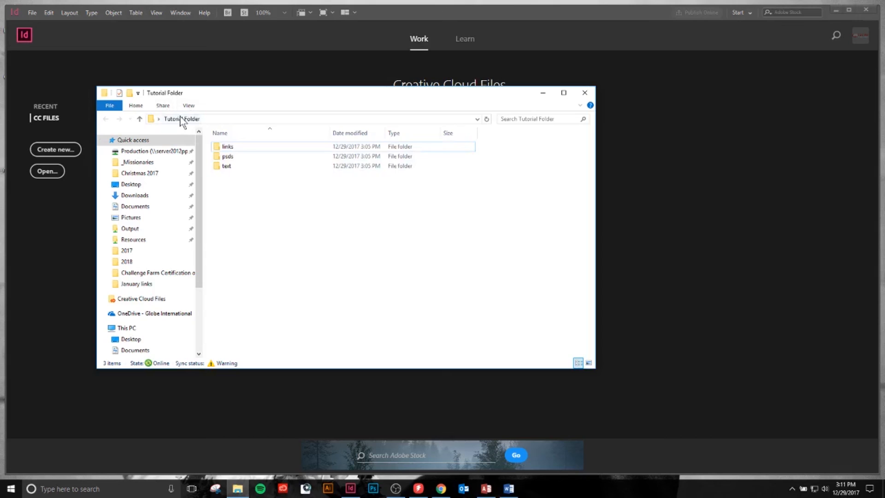
Step: Browse the psds folder, add a new layout folder to Tutorial Folder, then return to InDesign's start screen
{"action": "double_click", "coordinate": [227, 146]}
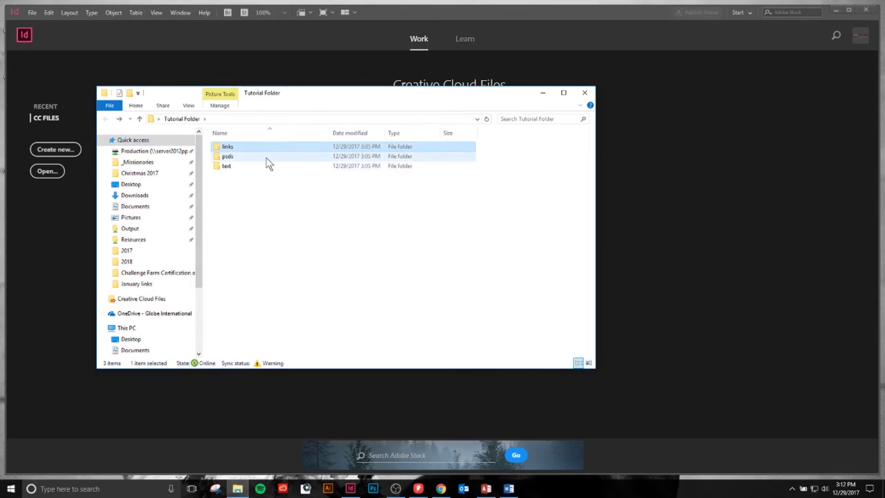
{"action": "double_click", "coordinate": [228, 156]}
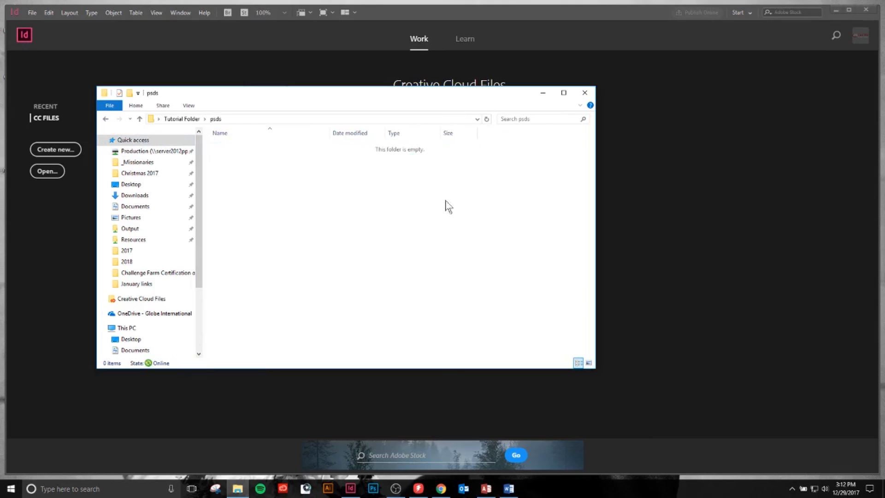
{"action": "left_click", "coordinate": [107, 119]}
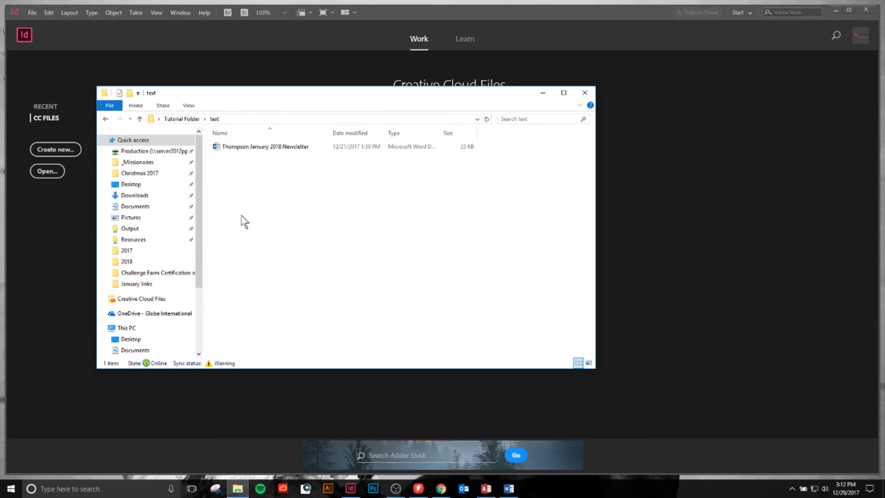
{"action": "mouse_move", "coordinate": [247, 221]}
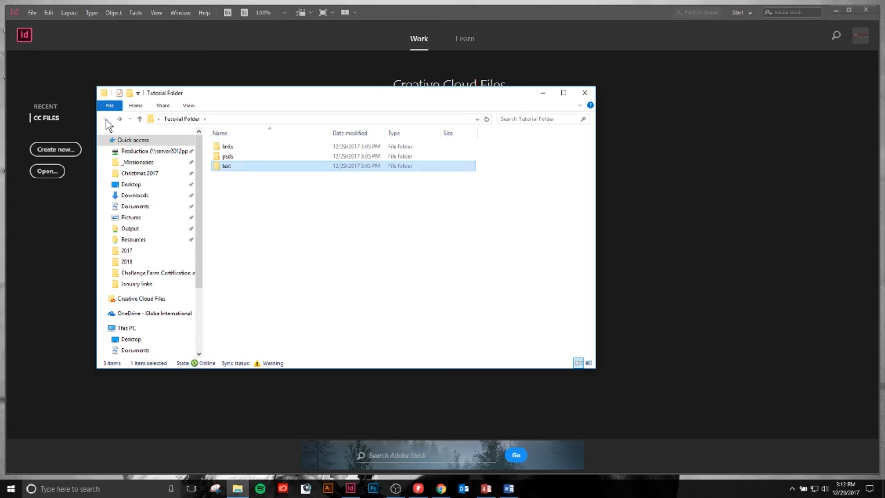
{"action": "right_click", "coordinate": [237, 210]}
{"action": "type", "text": "layout"}
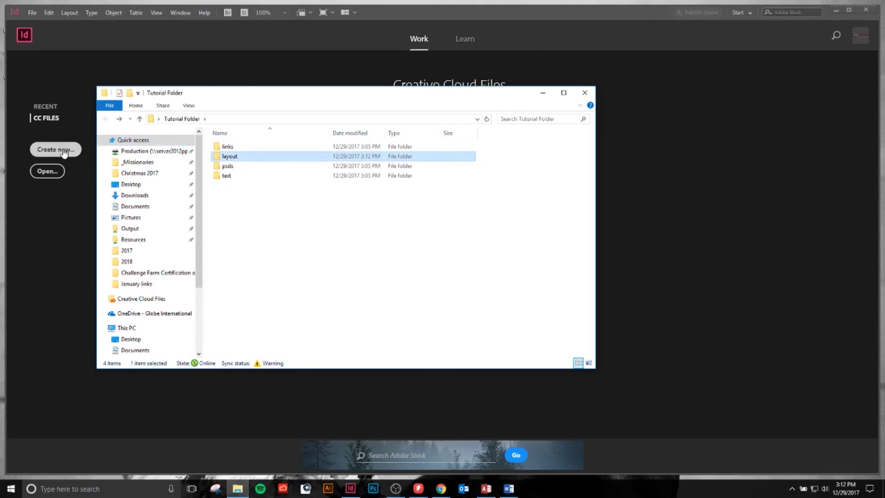
{"action": "left_click", "coordinate": [584, 93]}
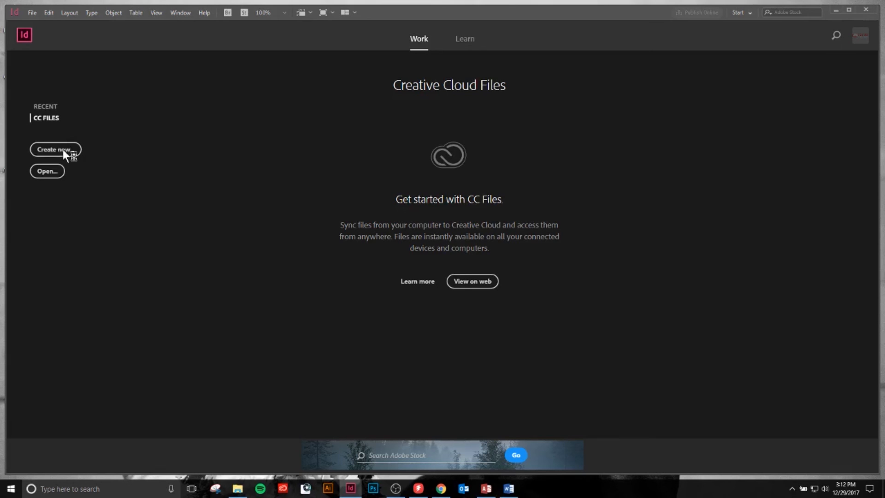
Step: Create a new default-size document, Untitled-2, with its units set to Inches
{"action": "left_click", "coordinate": [55, 150]}
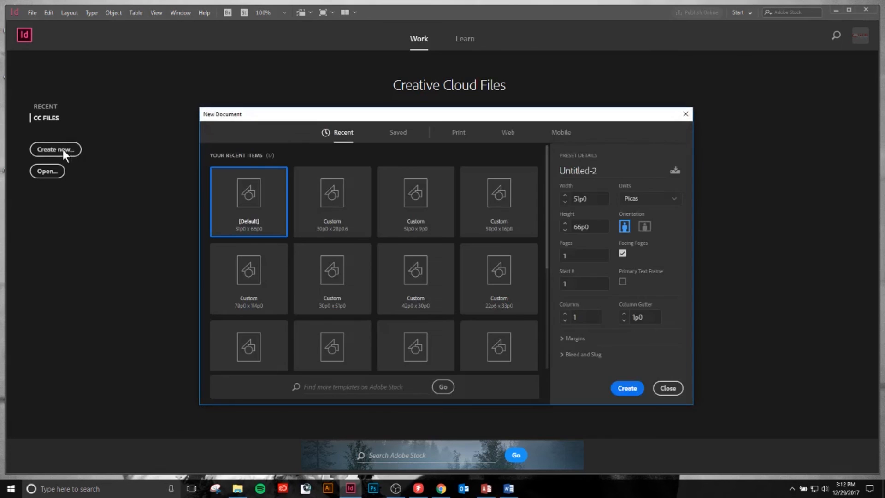
{"action": "left_click", "coordinate": [649, 198]}
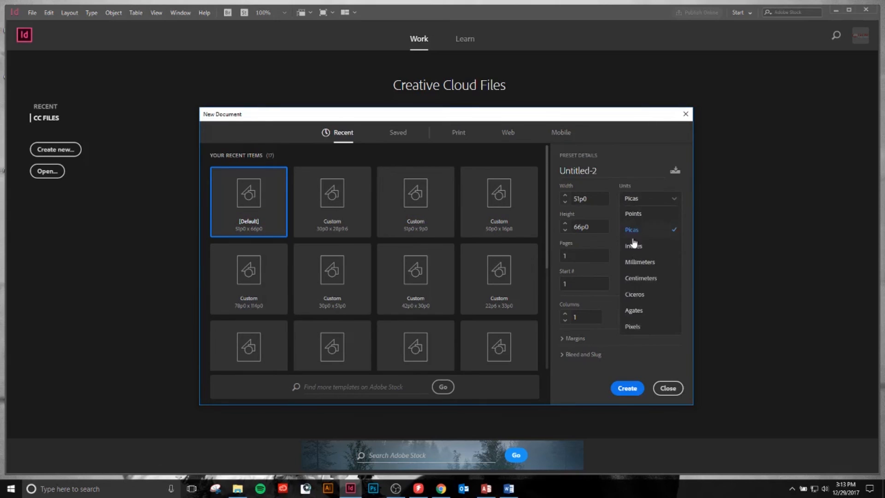
{"action": "left_click", "coordinate": [668, 389]}
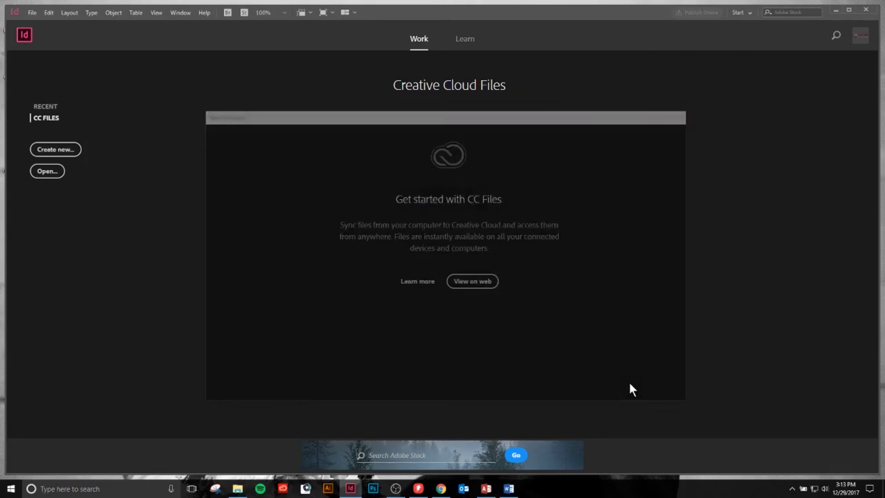
{"action": "left_click", "coordinate": [55, 149]}
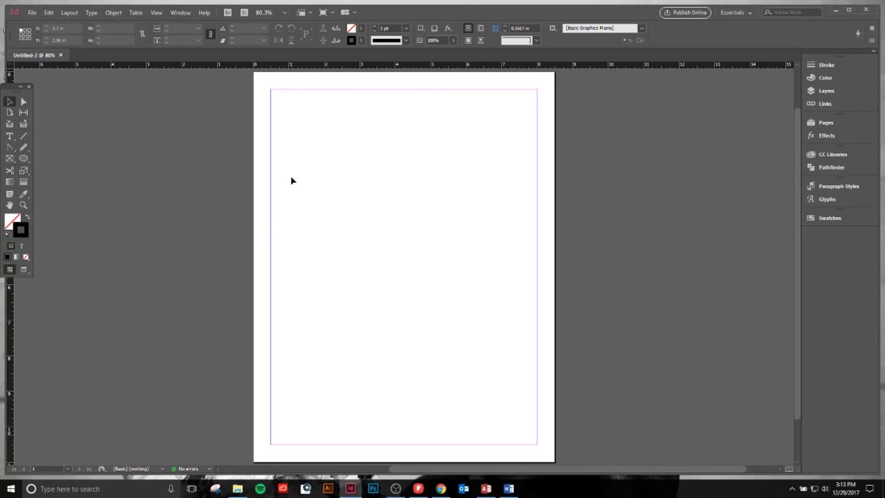
{"action": "mouse_move", "coordinate": [318, 163]}
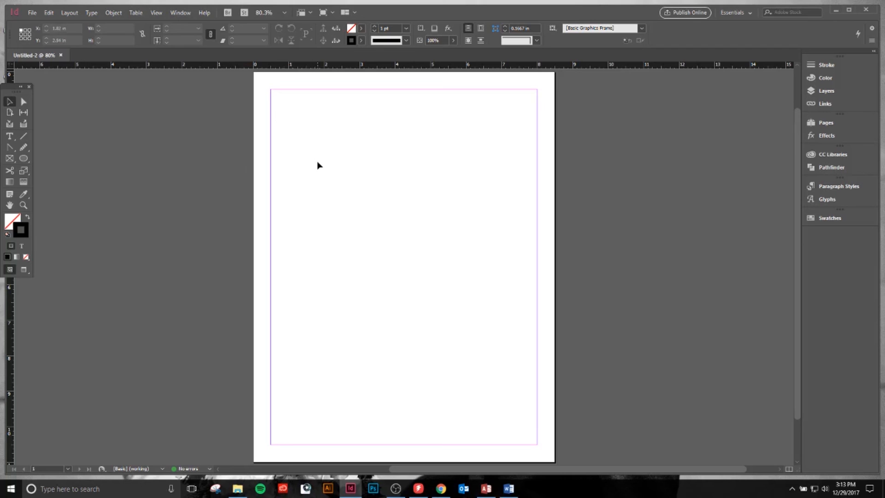
{"action": "mouse_move", "coordinate": [186, 93]}
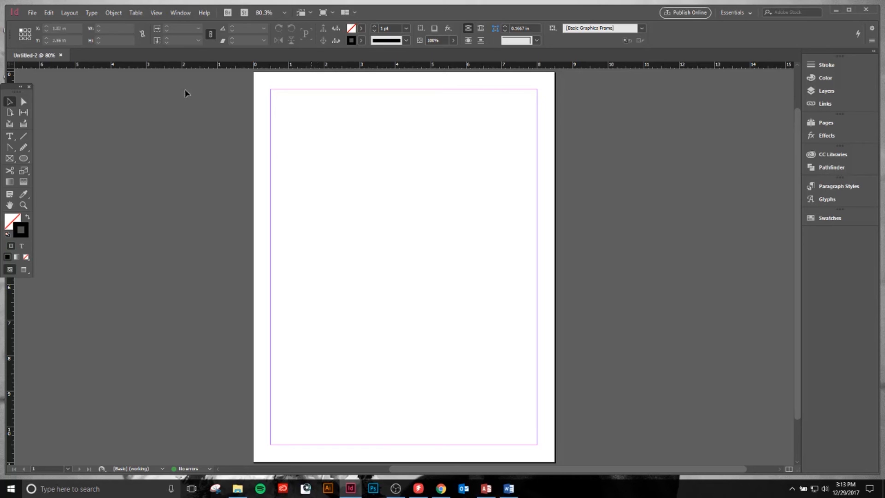
Step: Bring up the File menu commands for the blank Untitled-2 document
{"action": "left_click", "coordinate": [33, 12]}
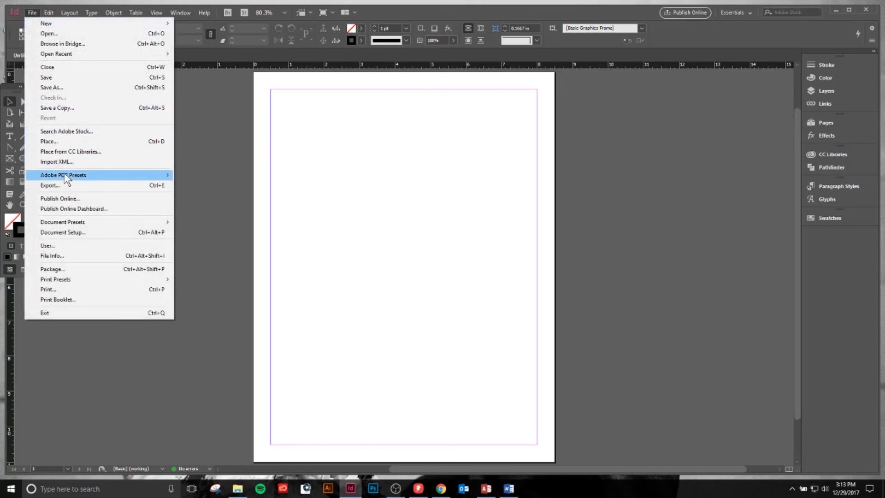
Step: Place the Chaff Cutter photo from Desktop > Tutorial Folder > links into the document
{"action": "left_click", "coordinate": [48, 142]}
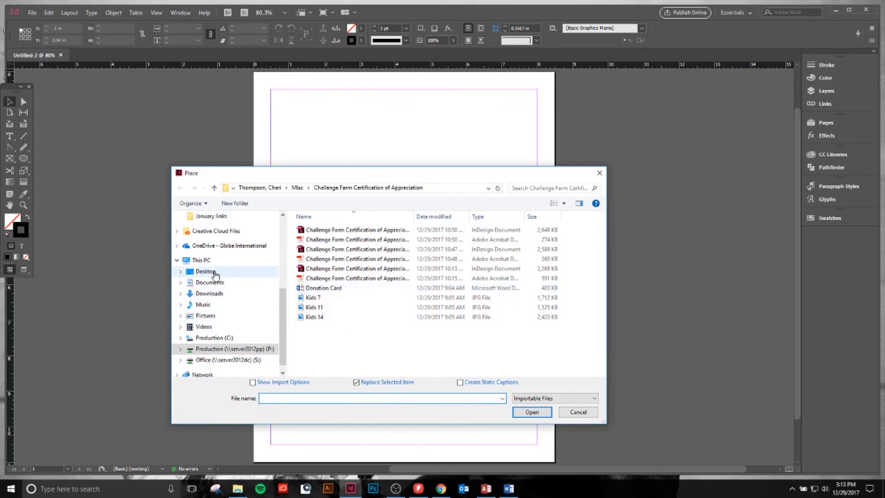
{"action": "left_click", "coordinate": [205, 272]}
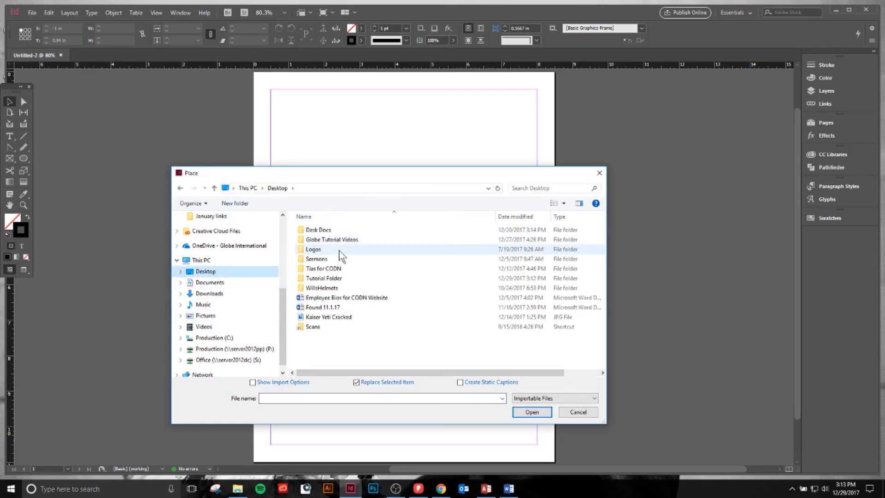
{"action": "double_click", "coordinate": [323, 278]}
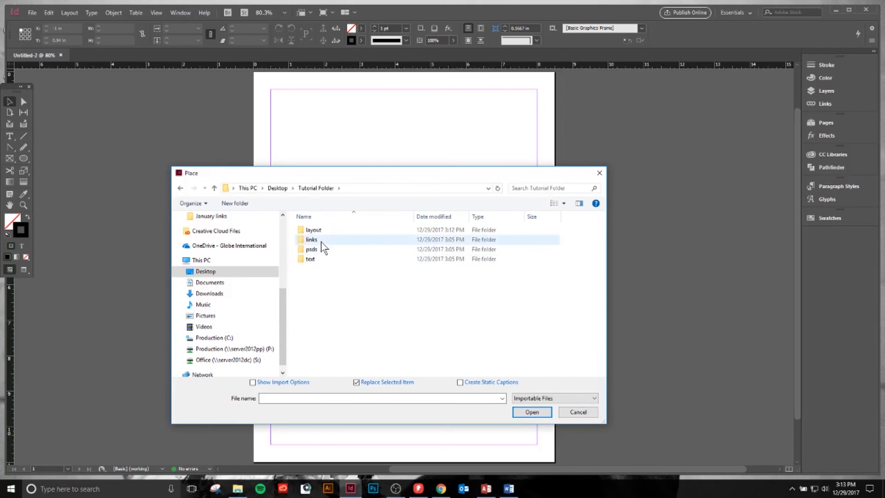
{"action": "double_click", "coordinate": [312, 239]}
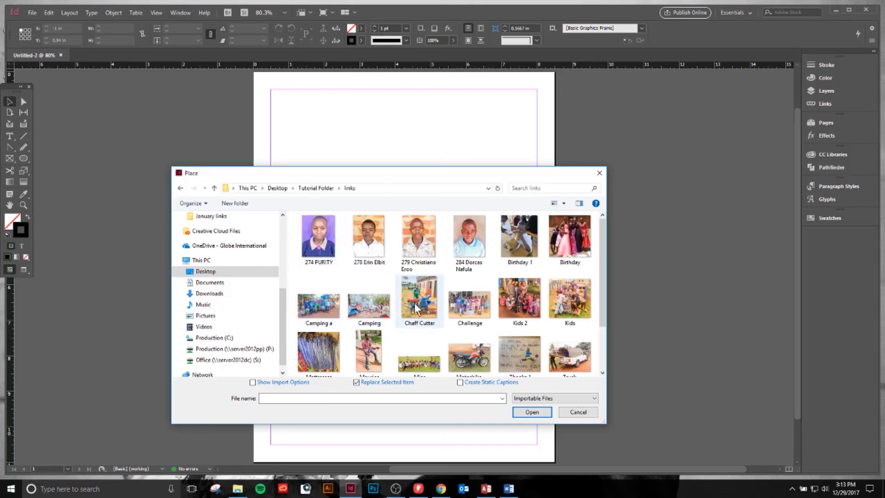
{"action": "left_click", "coordinate": [420, 299]}
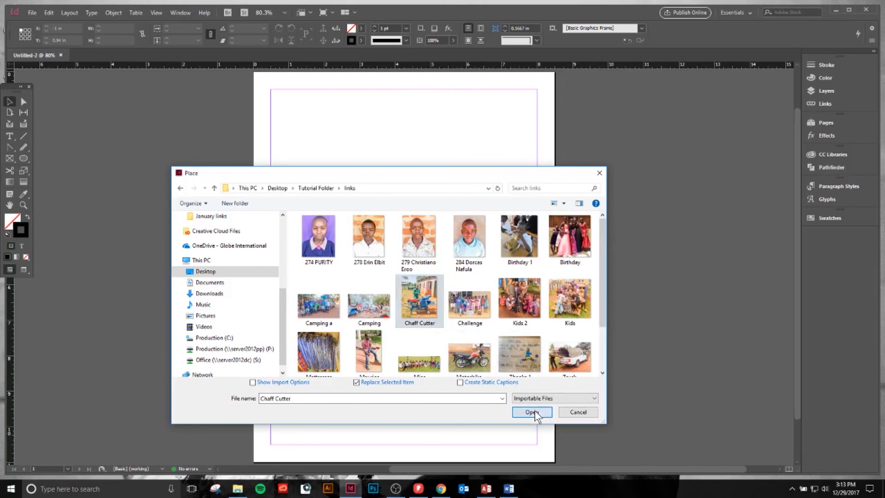
{"action": "left_click", "coordinate": [532, 412]}
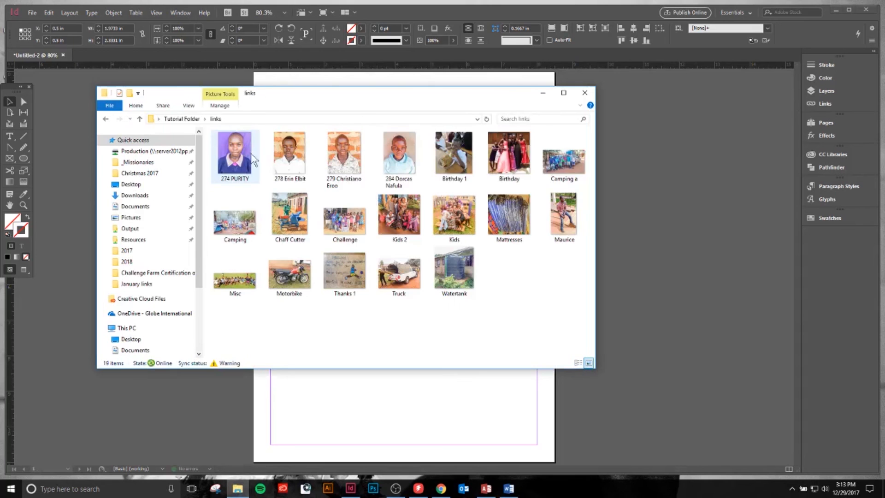
Step: Select Chaff Cutter in the links folder and bring up its context-menu actions
{"action": "left_click", "coordinate": [290, 214]}
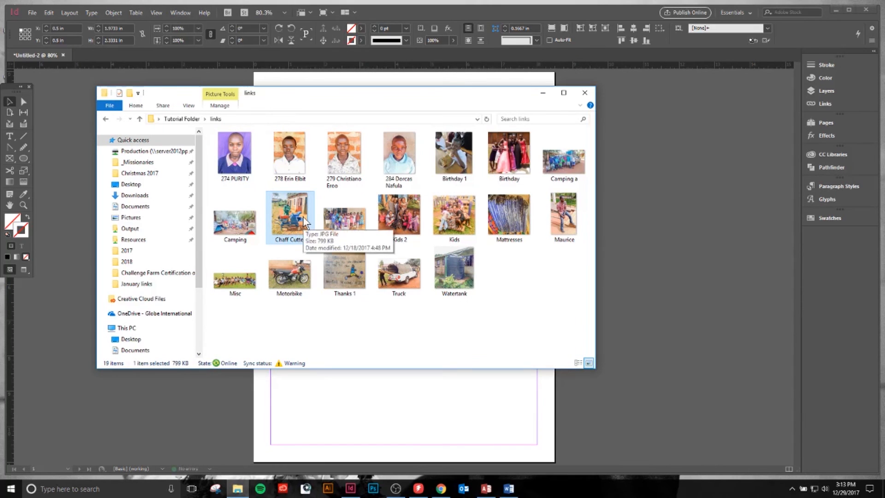
{"action": "right_click", "coordinate": [290, 217]}
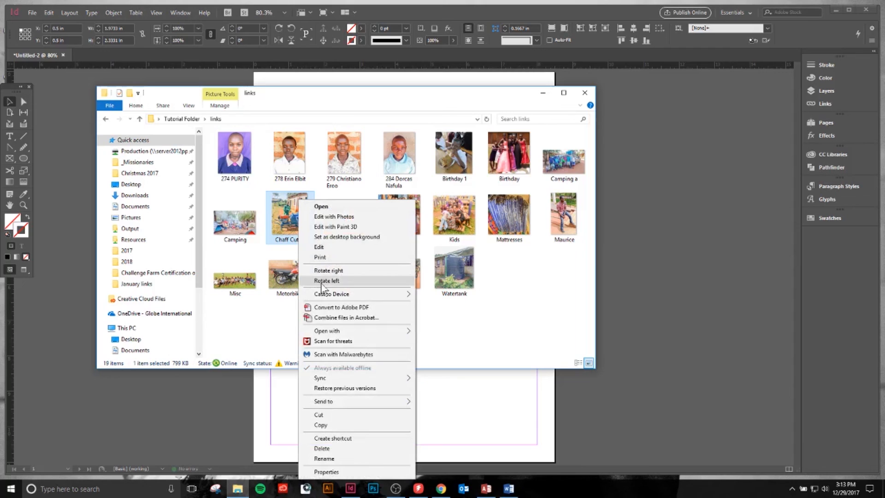